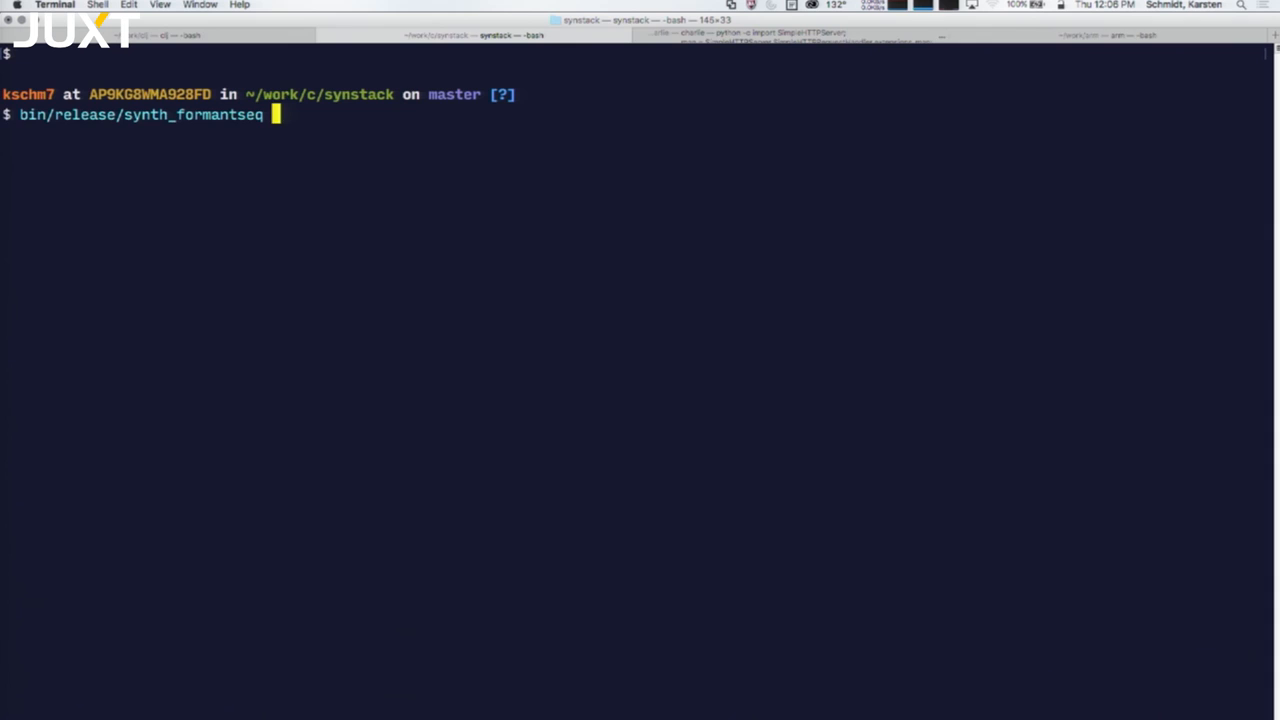
Run bin/release/synth_formantseq and adjust its pitch by -2 before quitting.
{"action": "key", "text": "Return"}
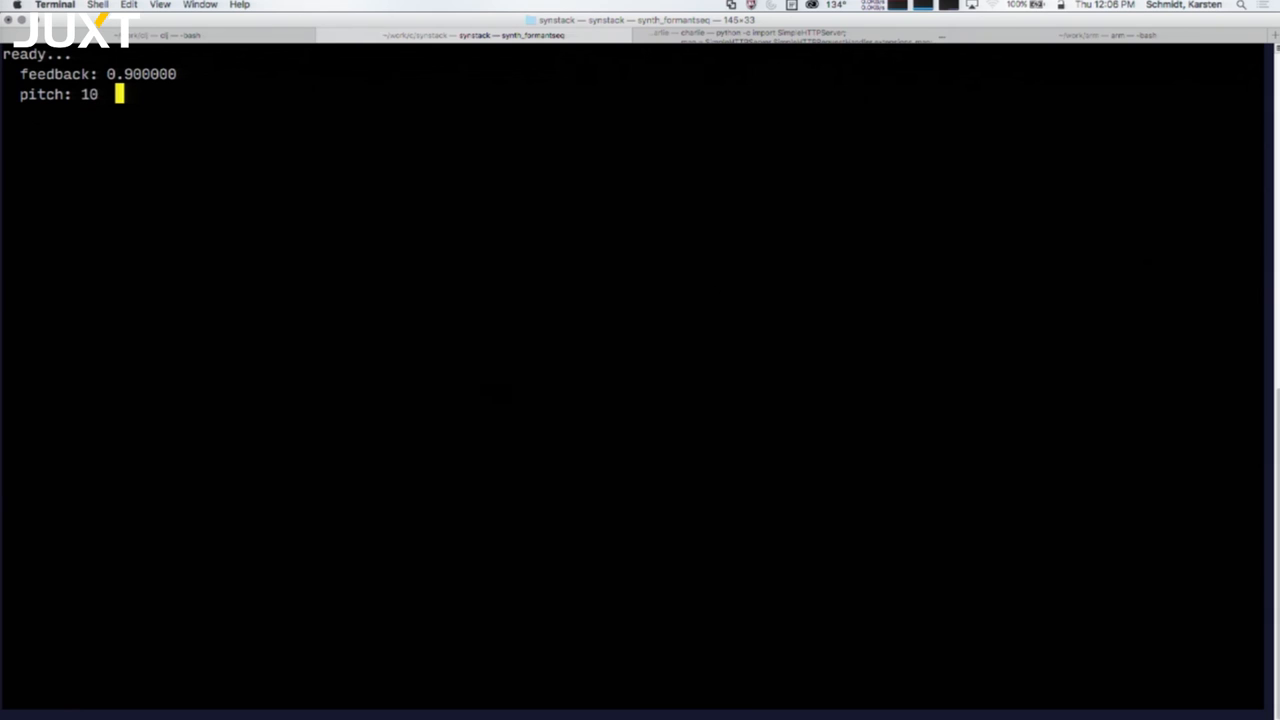
{"action": "type", "text": "-2"}
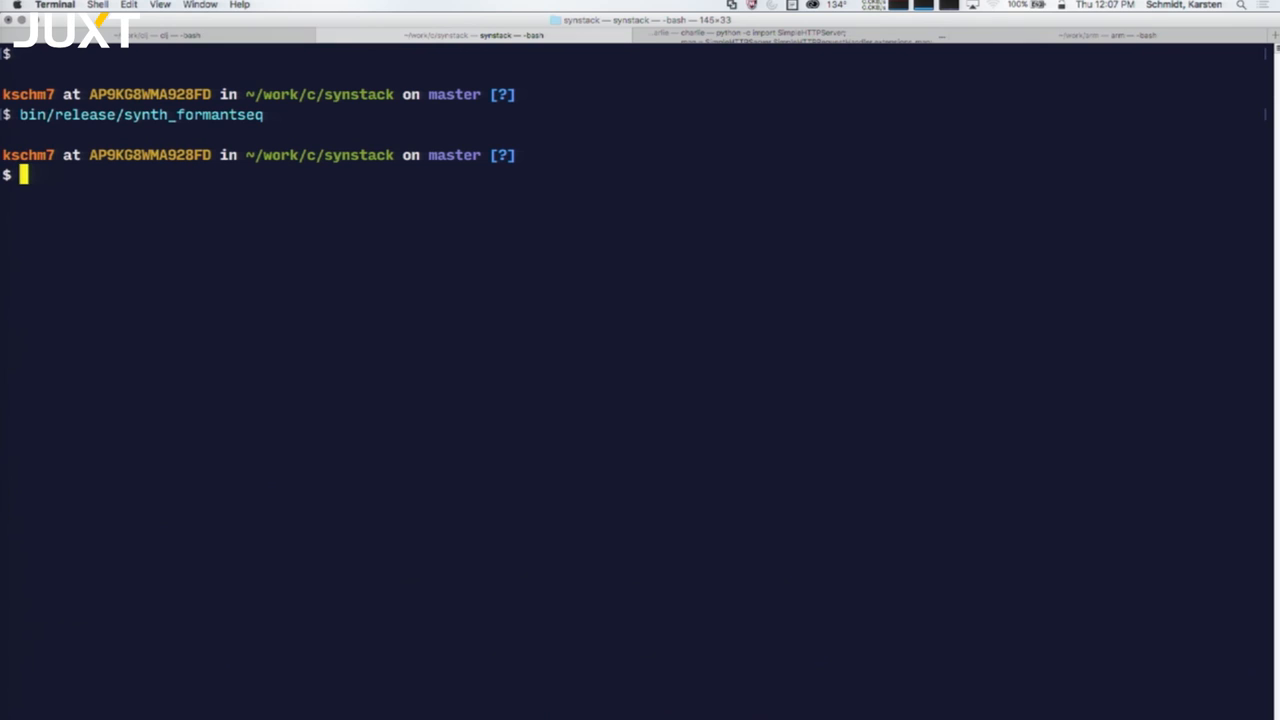
Build the bin/release/repl command with a Tab-completed path into the examples folder.
{"action": "type", "text": "bin/release/repl"}
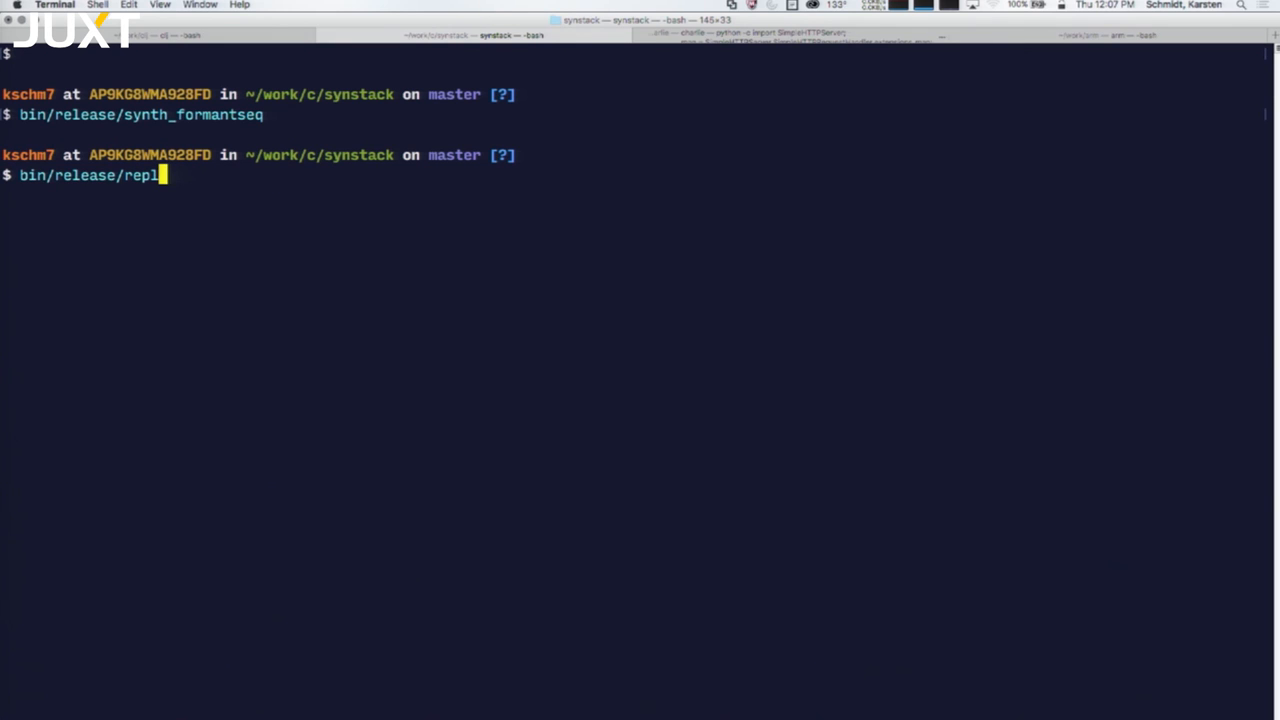
{"action": "type", "text": "examples"}
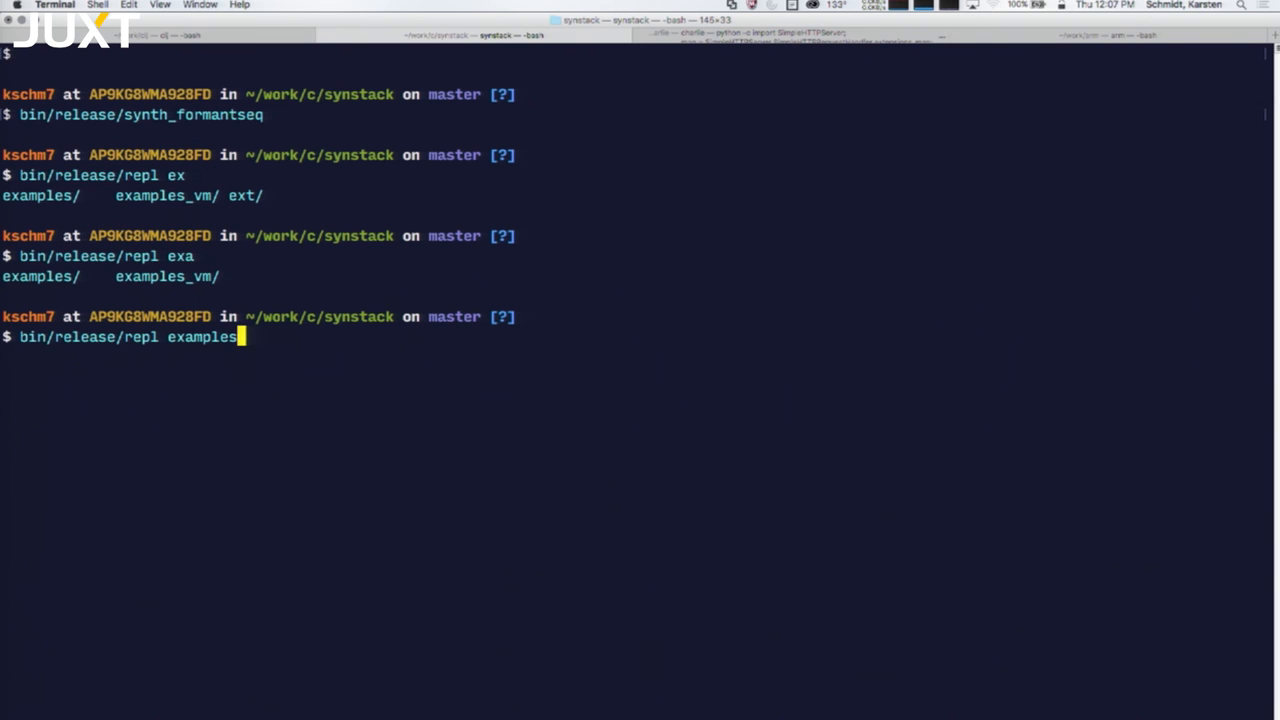
{"action": "type", "text": "_cvm"}
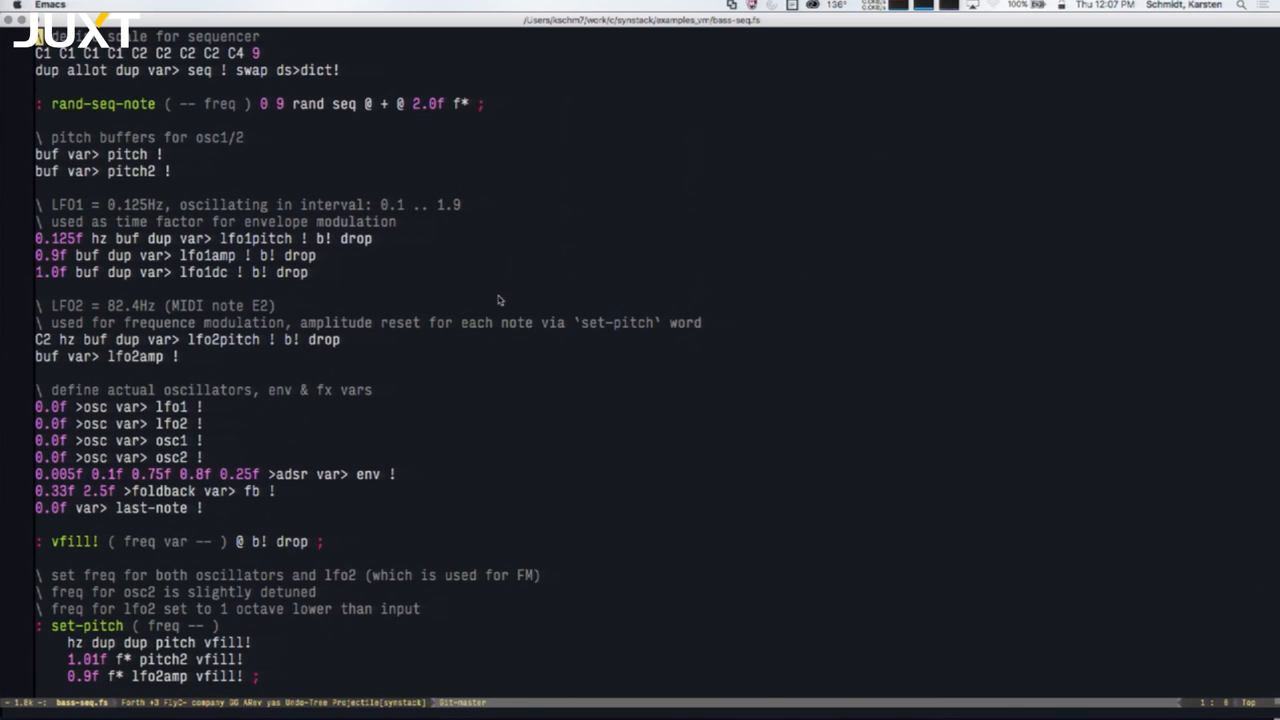
Scroll through the bass-seq.fs LFO and oscillator definitions in Emacs.
{"action": "scroll", "scroll_direction": "down", "scroll_amount": 3}
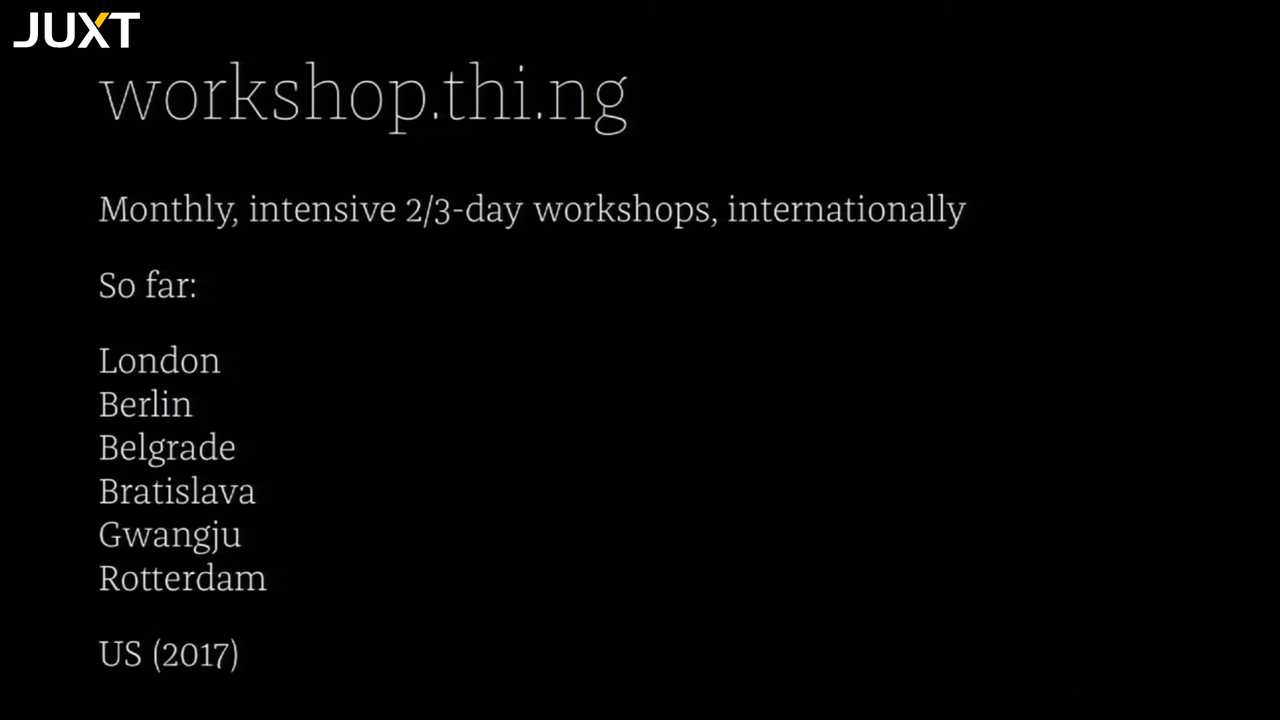
Advance from the workshop.thi.ng slide to the closing 'Danke :)' slide.
{"action": "key", "text": "Right"}
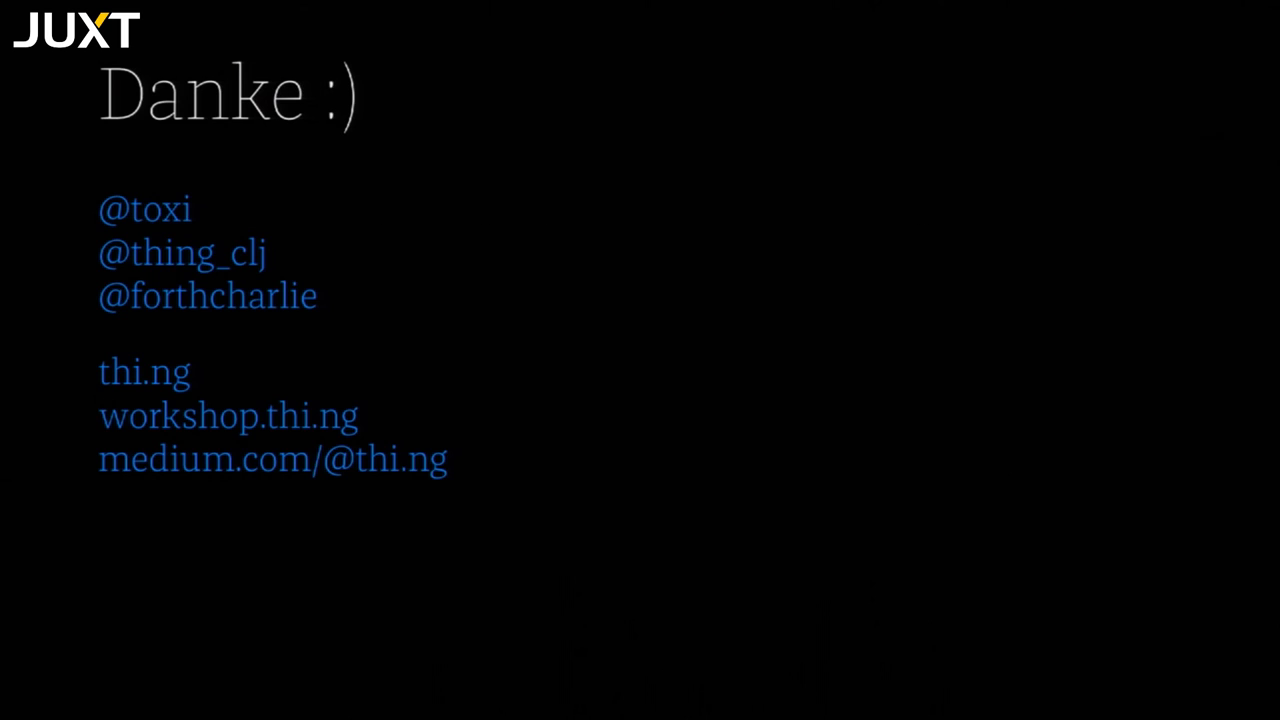